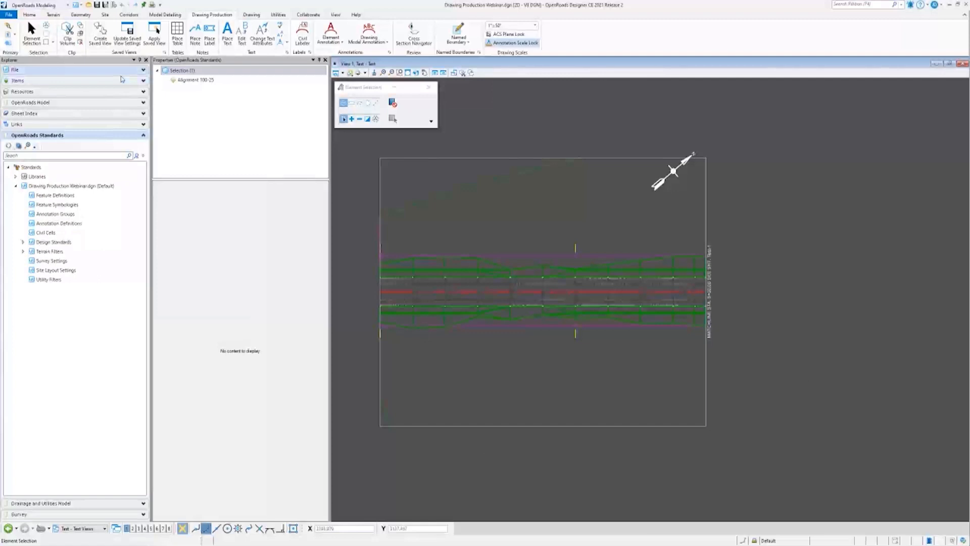
From the Home tab, open the Models dialog listing design, drawing and sheet models
left_click(29, 14)
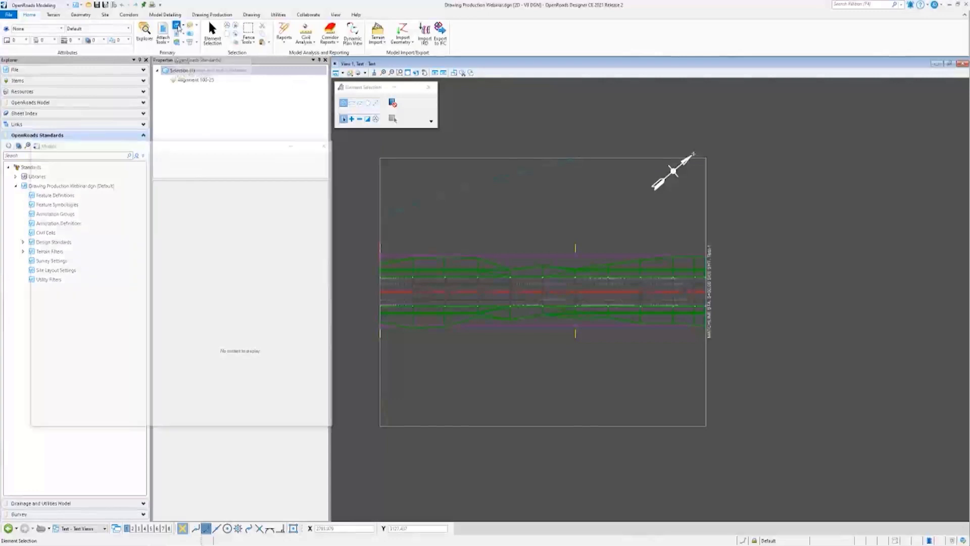
left_click(176, 26)
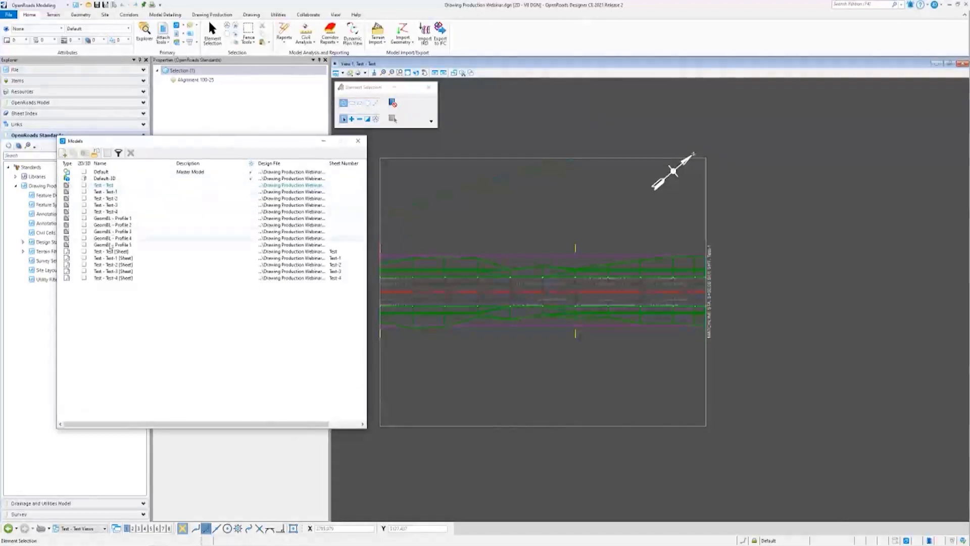
left_click(111, 245)
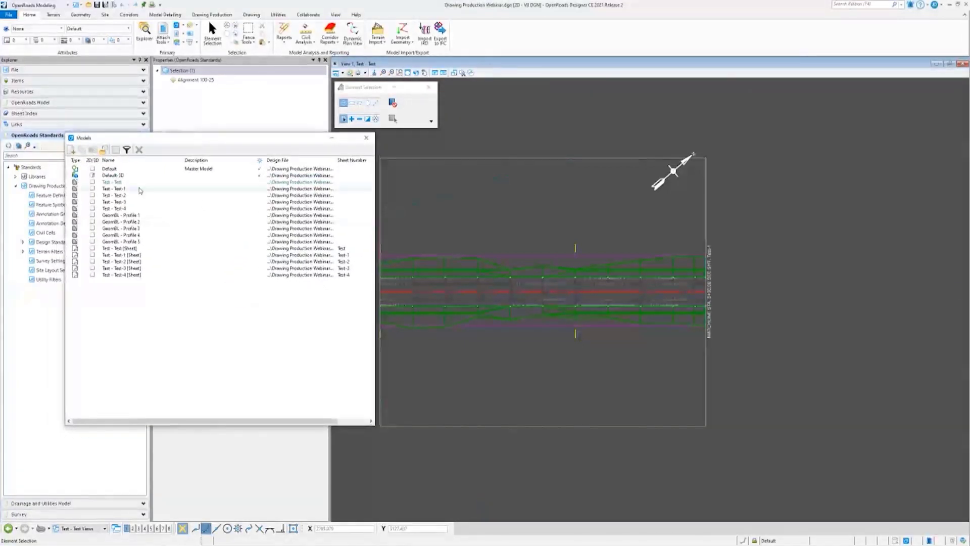
left_click(113, 182)
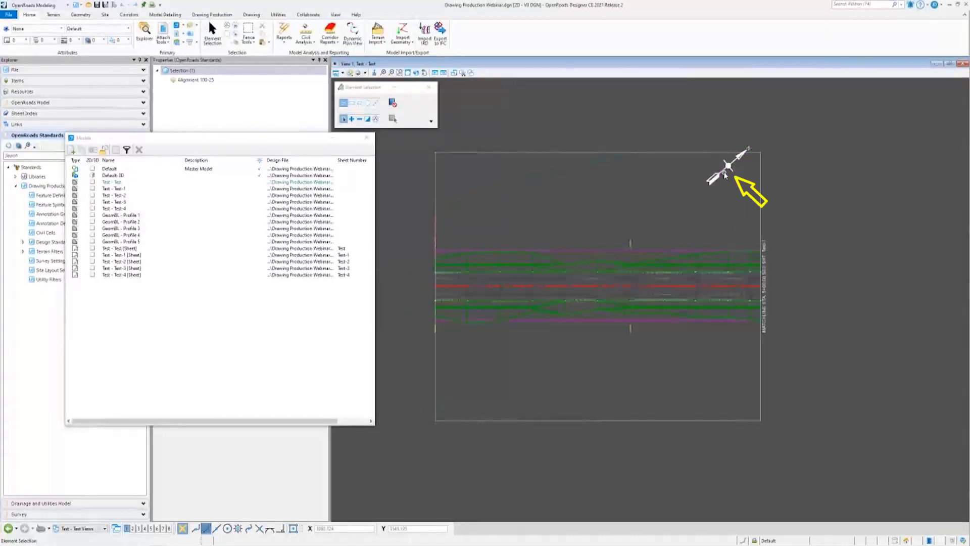
left_click(727, 167)
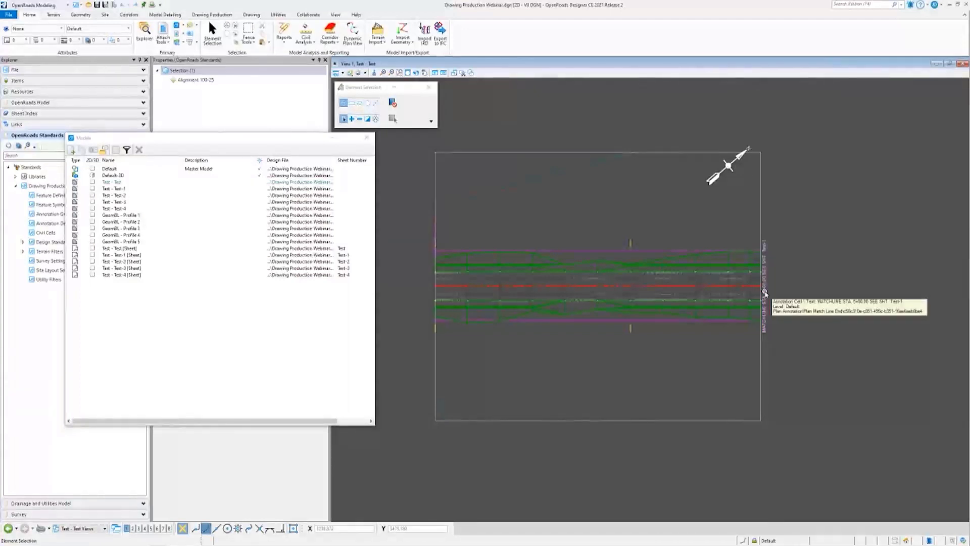
mouse_move(598, 221)
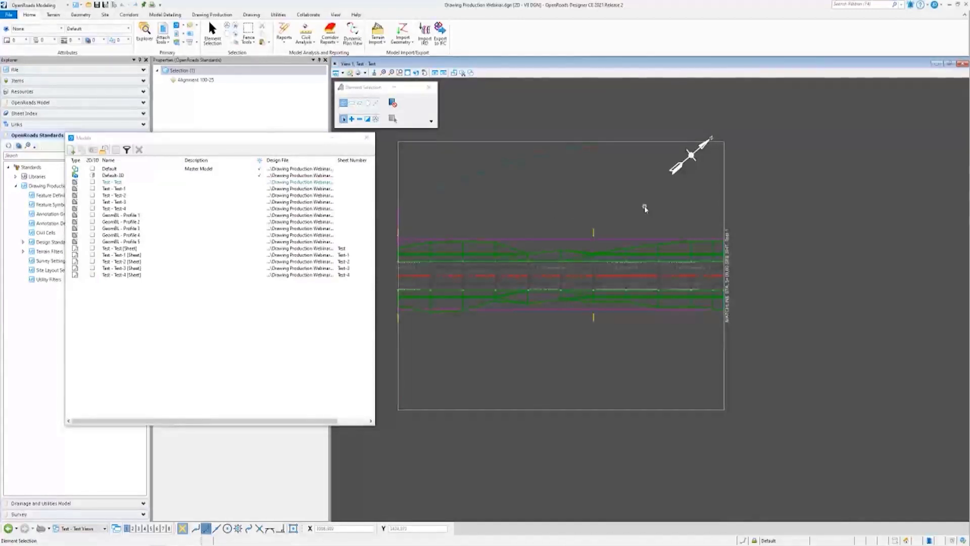
mouse_move(697, 194)
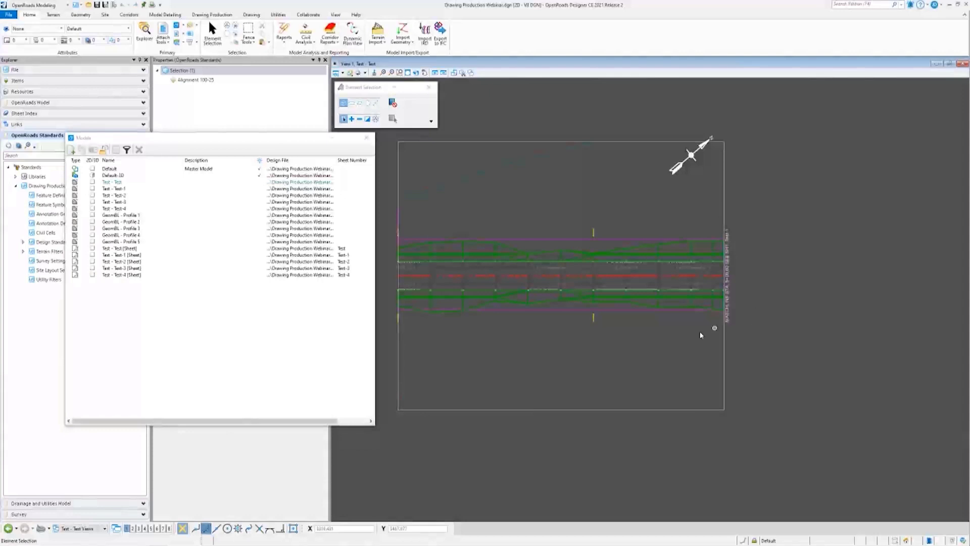
mouse_move(624, 362)
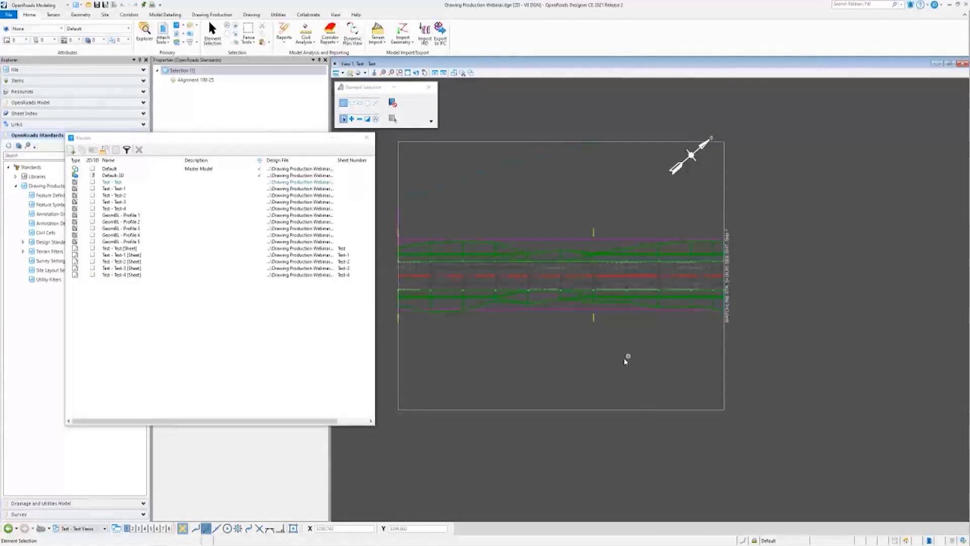
left_click(109, 168)
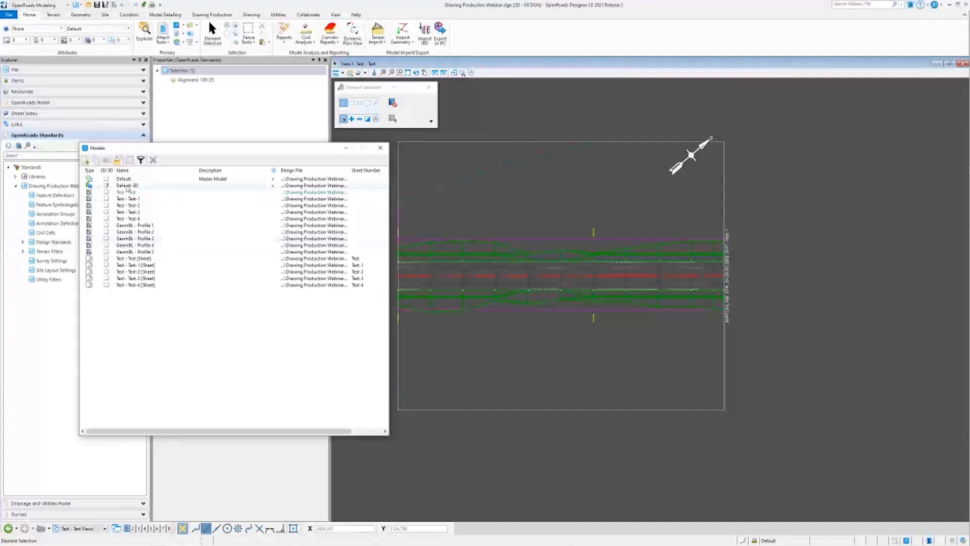
left_click(127, 192)
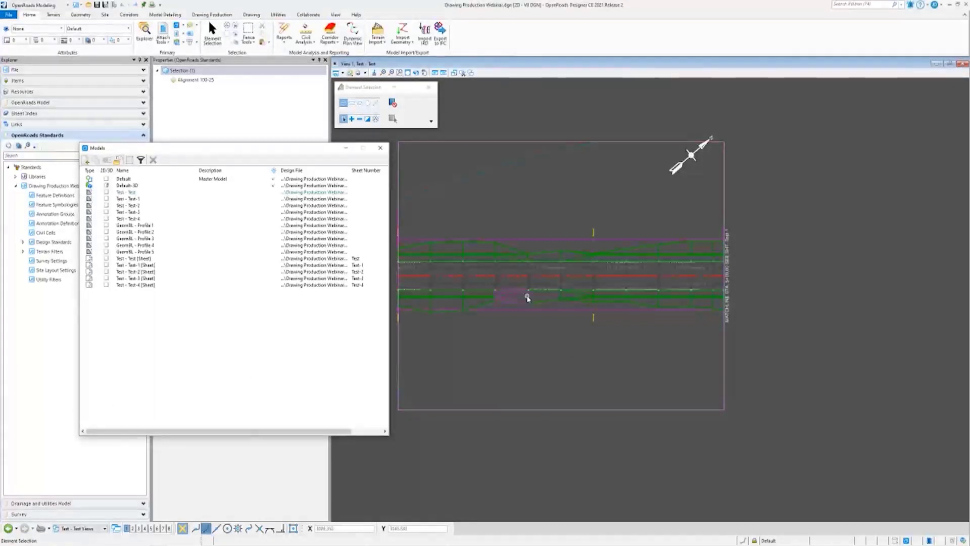
left_click(135, 265)
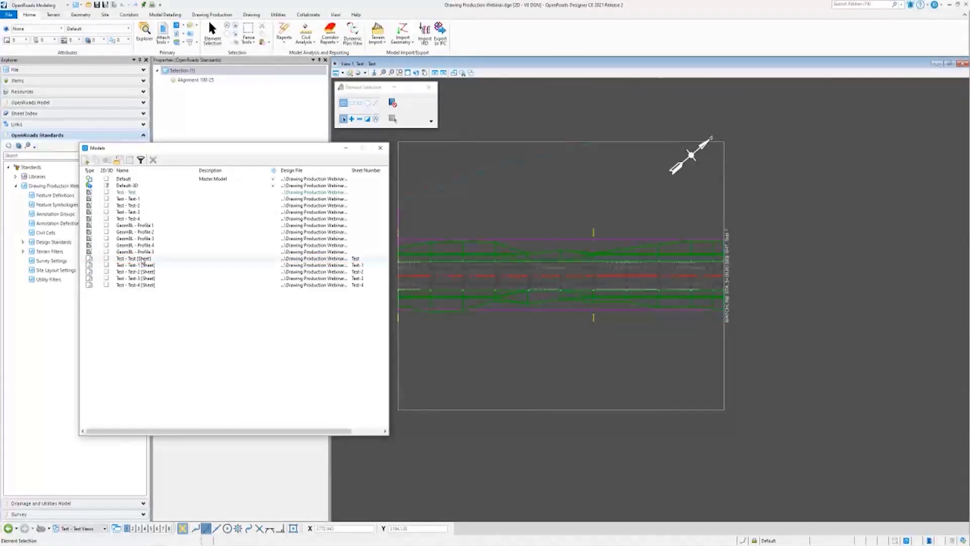
Open the Test - Test sheet model and list its attached references
double_click(135, 258)
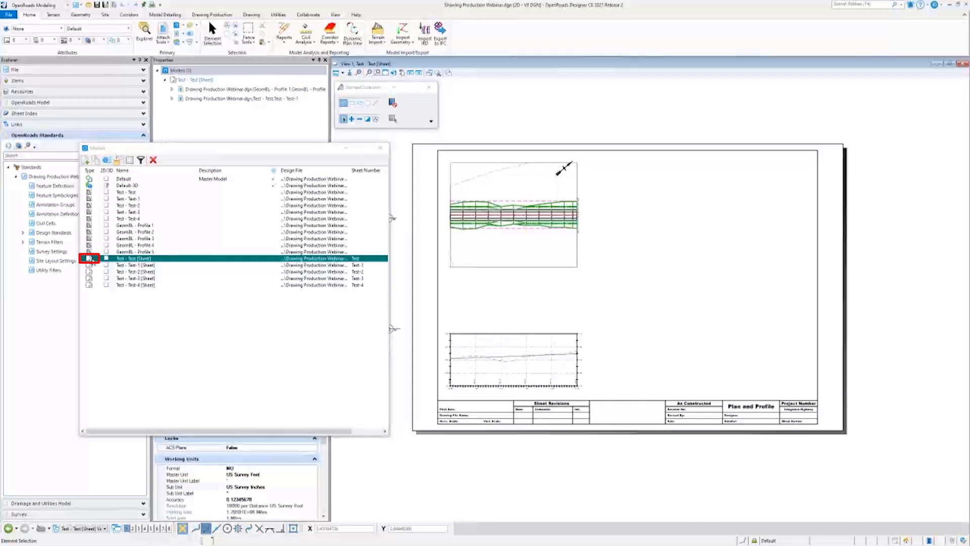
left_click(89, 258)
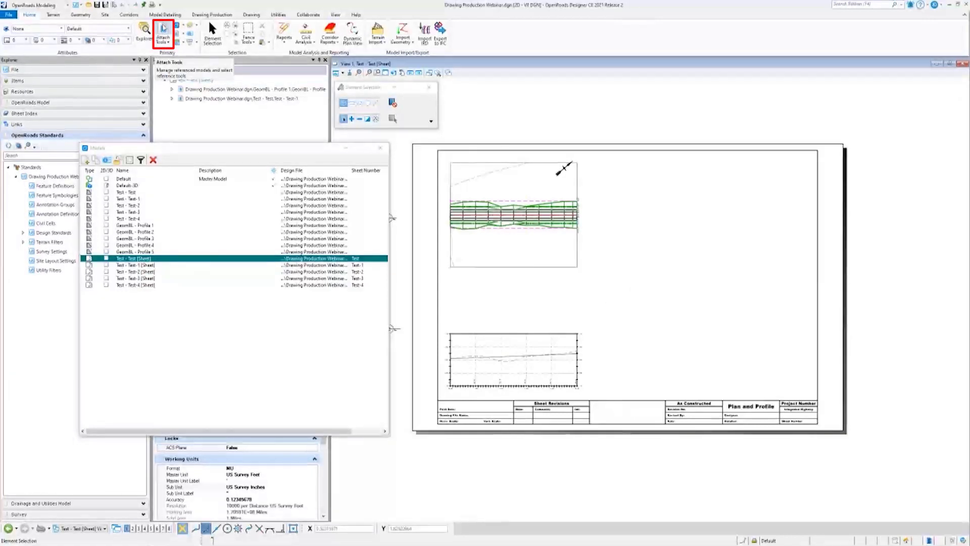
left_click(162, 35)
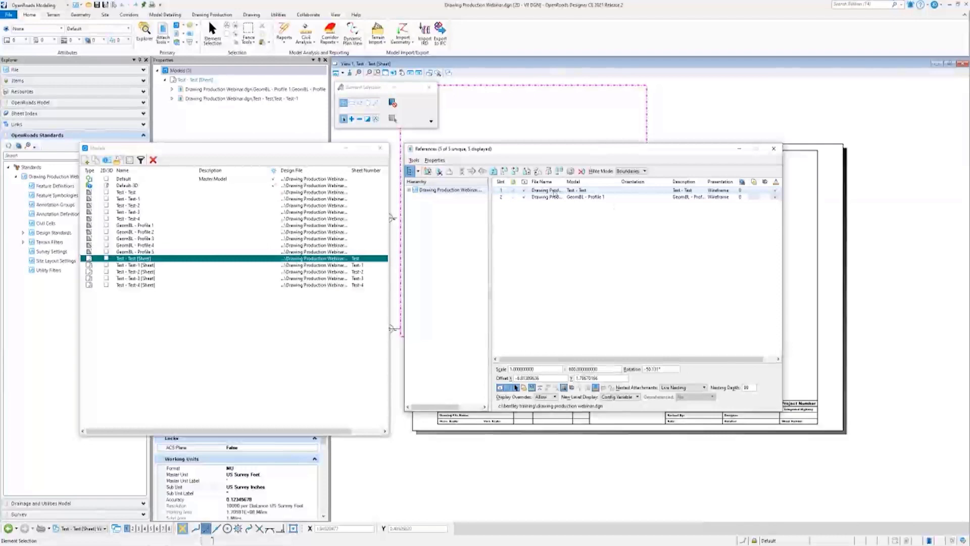
View the Test - Test drawing model's references, showing the Default design model attachment
right_click(544, 190)
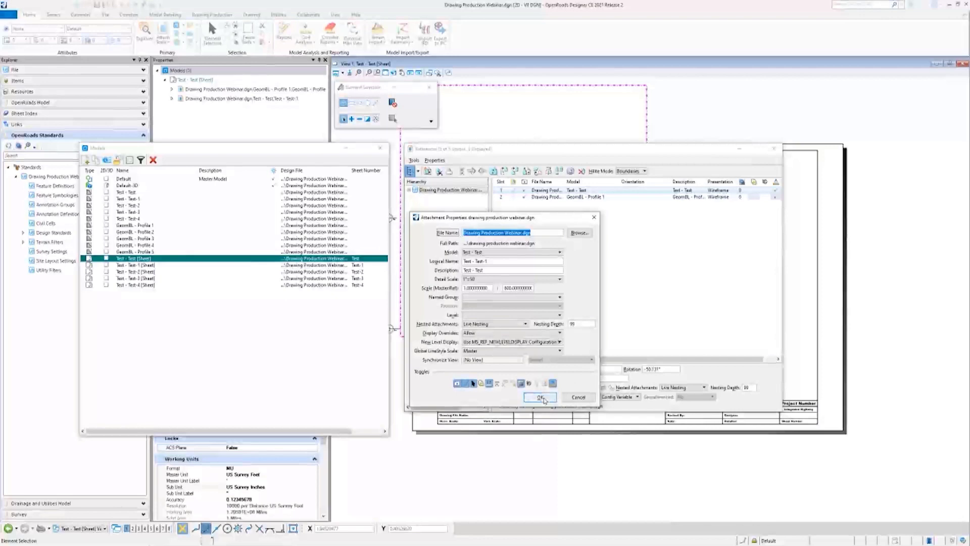
left_click(540, 397)
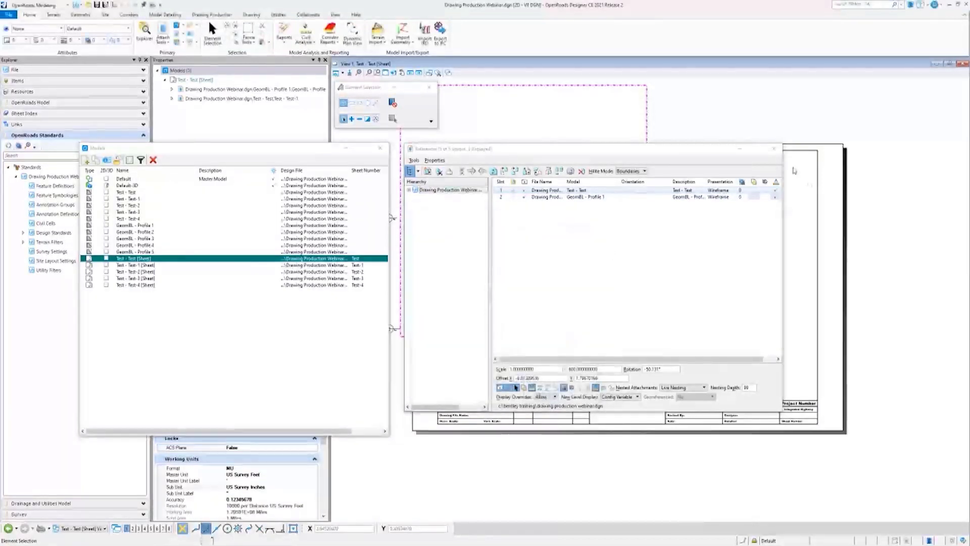
left_click(130, 192)
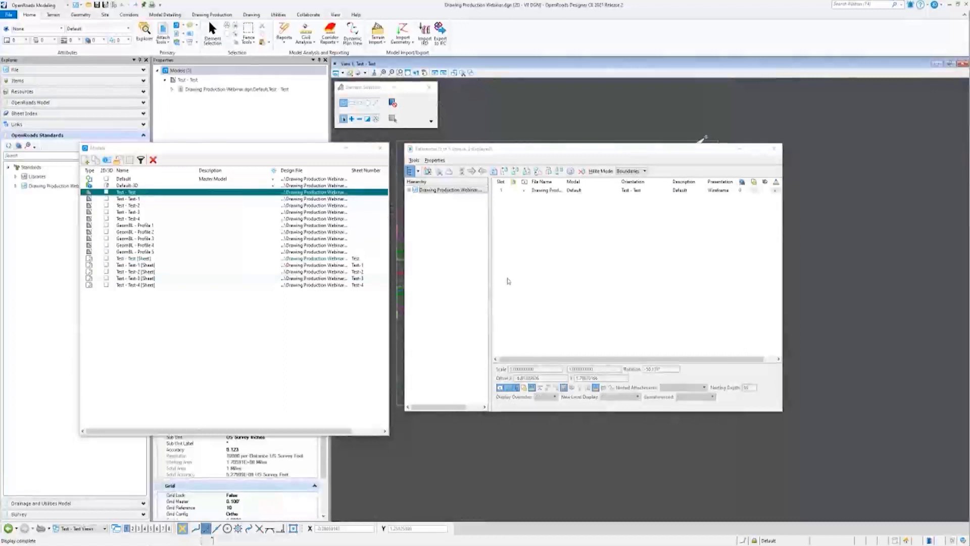
Bring up the context menu for the Default design model reference attachment
right_click(545, 190)
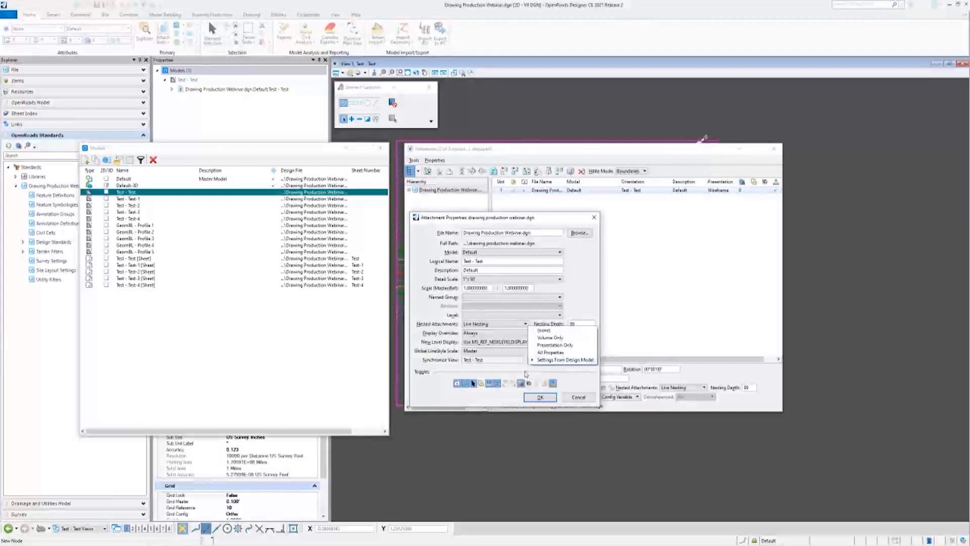
Set the Default reference's Synchronize View to Presentation Only
left_click(565, 359)
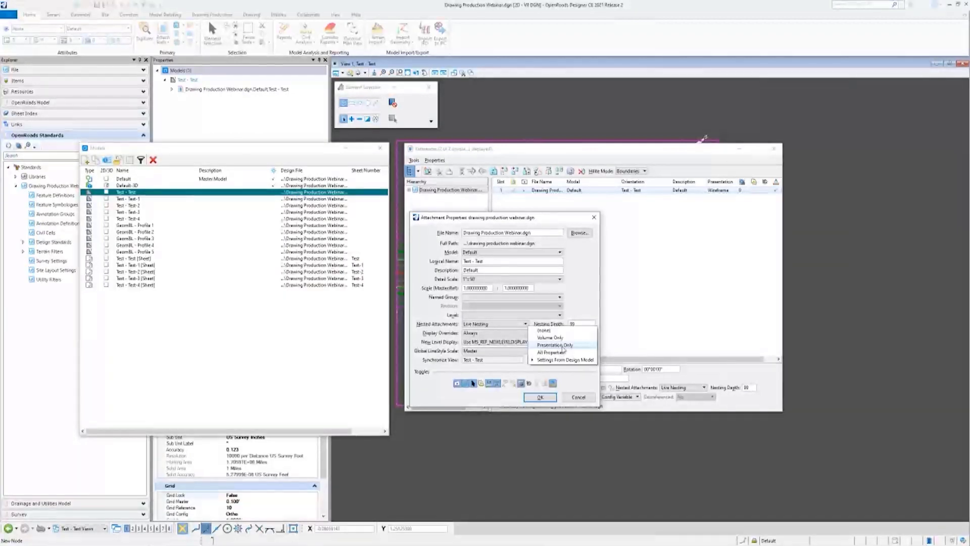
left_click(555, 344)
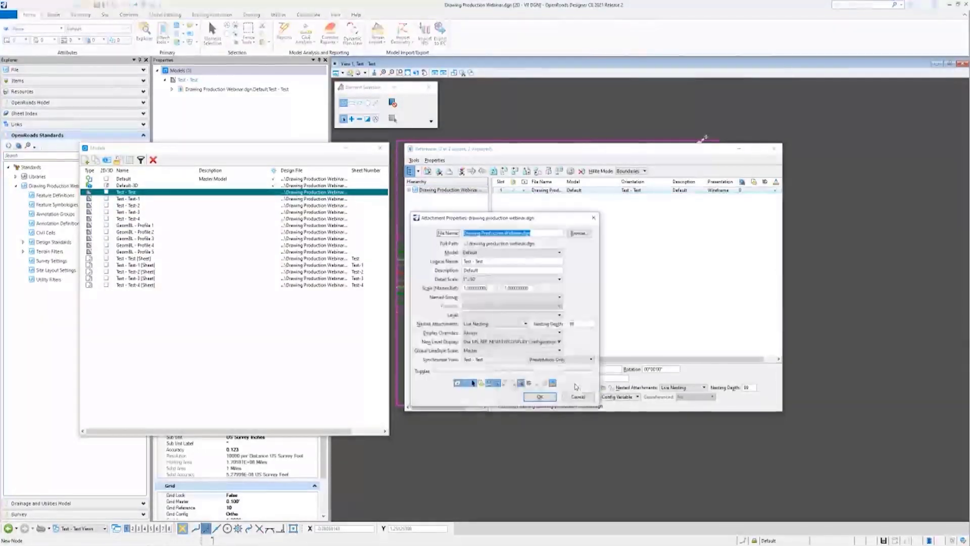
Set Synchronize View to Settings From Design Model and close Attachment Properties
left_click(559, 342)
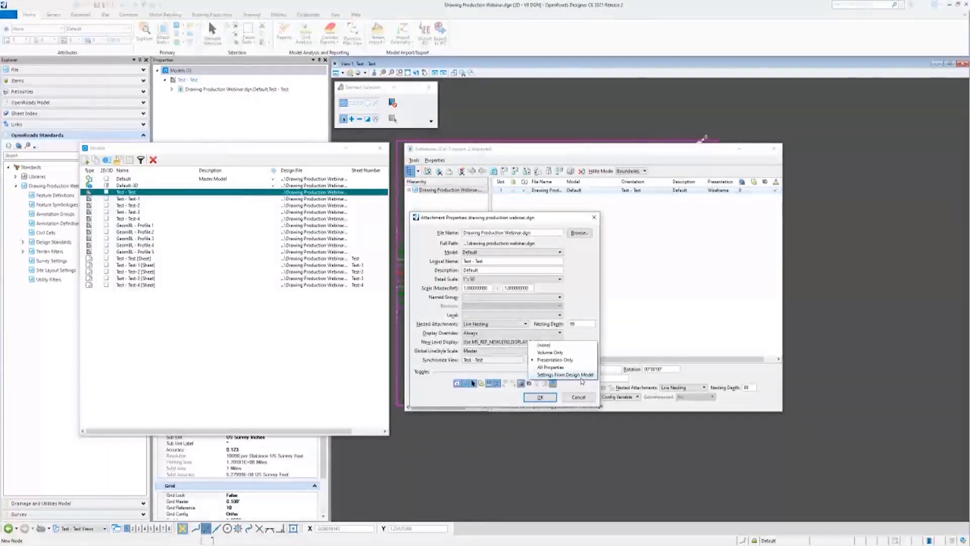
left_click(564, 374)
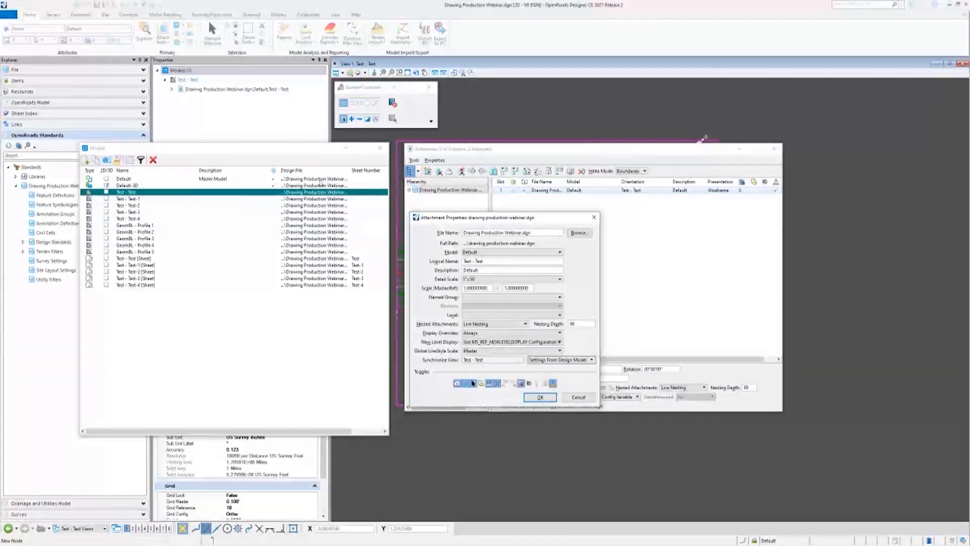
left_click(510, 270)
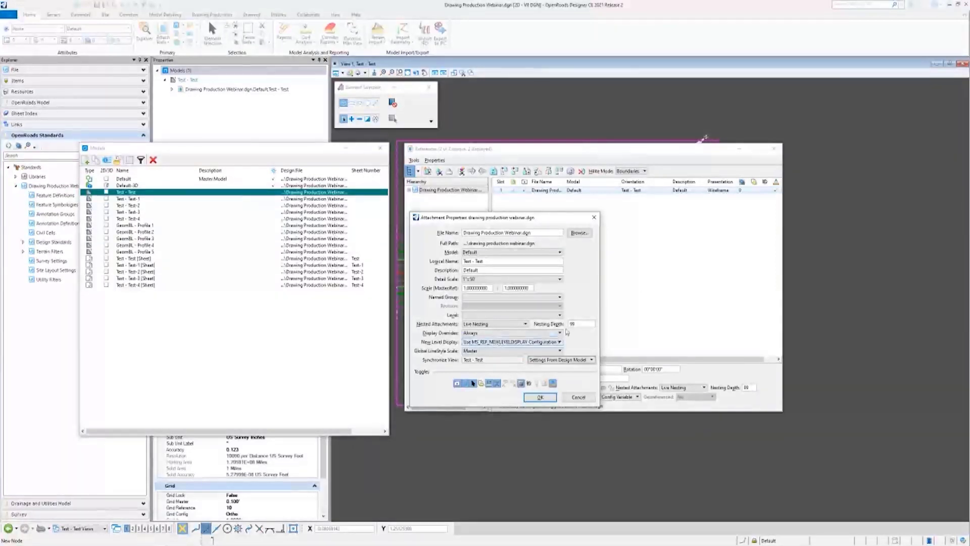
left_click(558, 342)
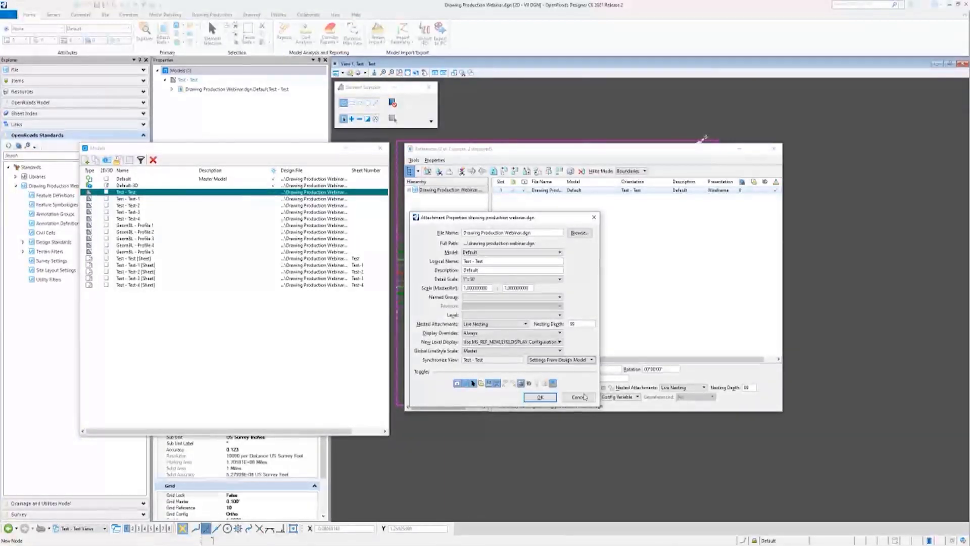
left_click(540, 396)
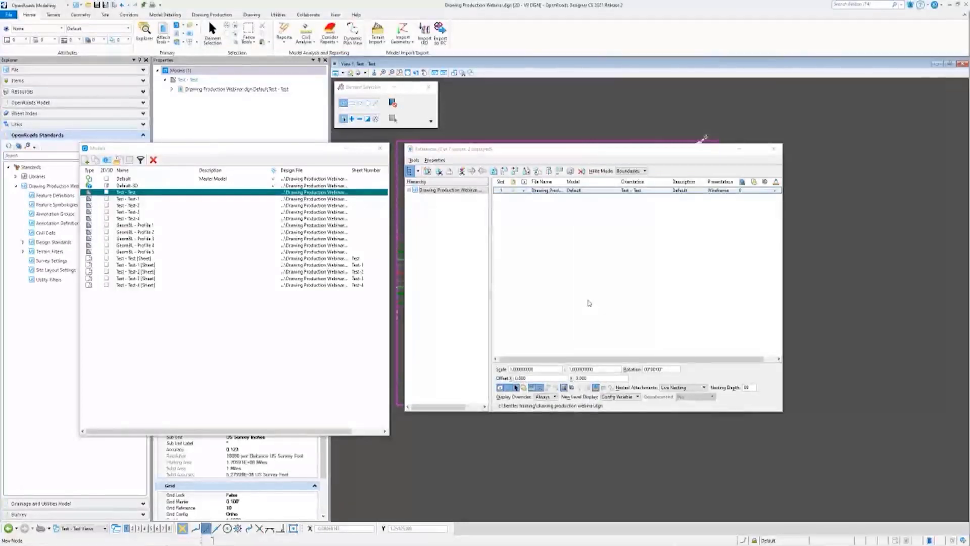
mouse_move(580, 302)
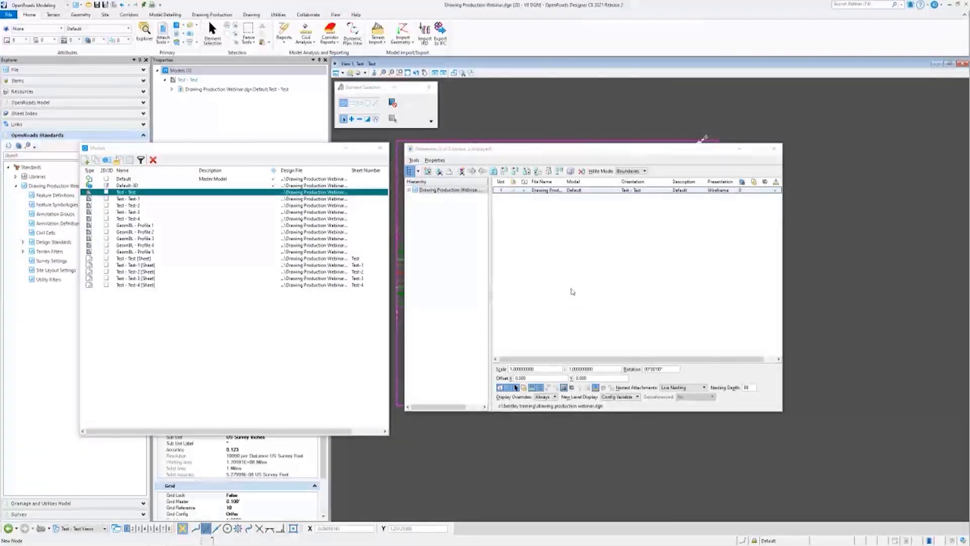
mouse_move(501, 242)
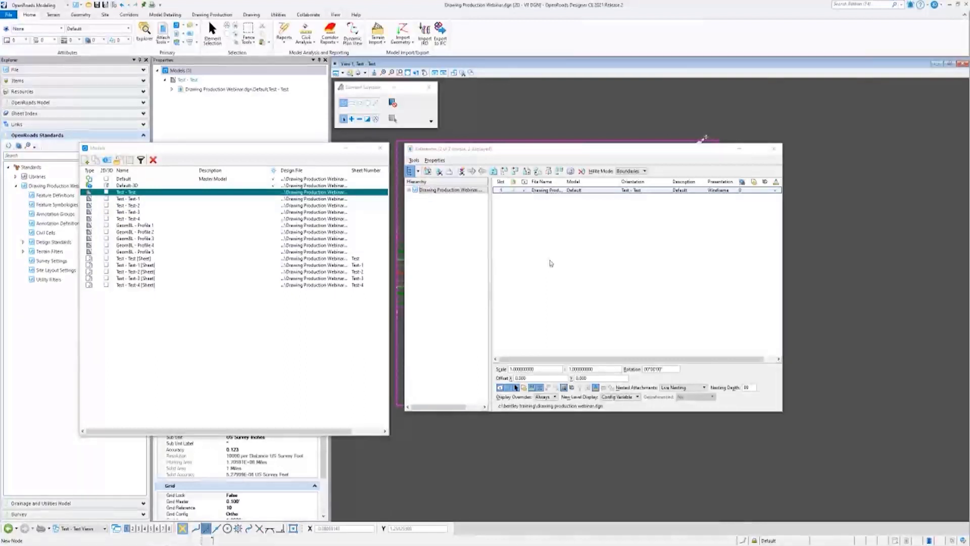
mouse_move(667, 173)
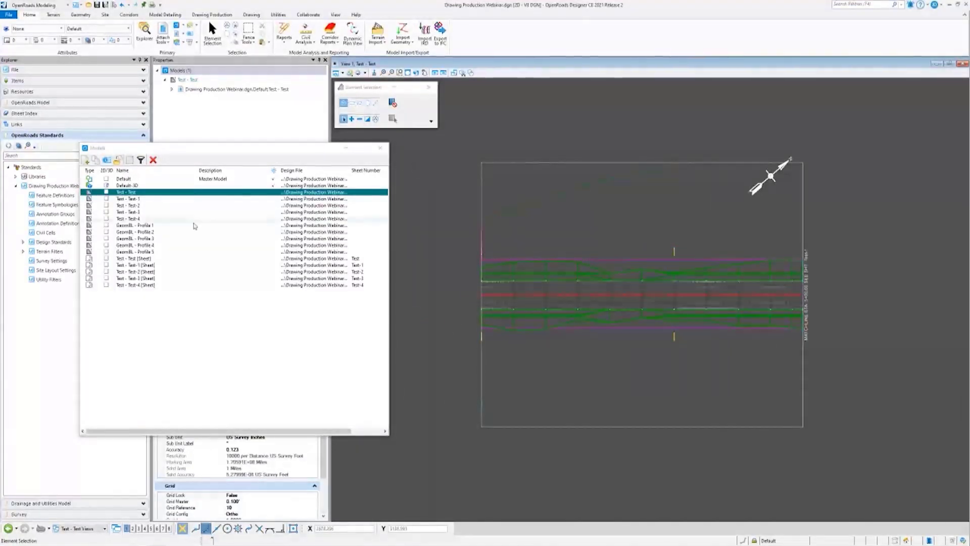
Open the Test - Test sheet, check its references, then open the Default design model
double_click(135, 258)
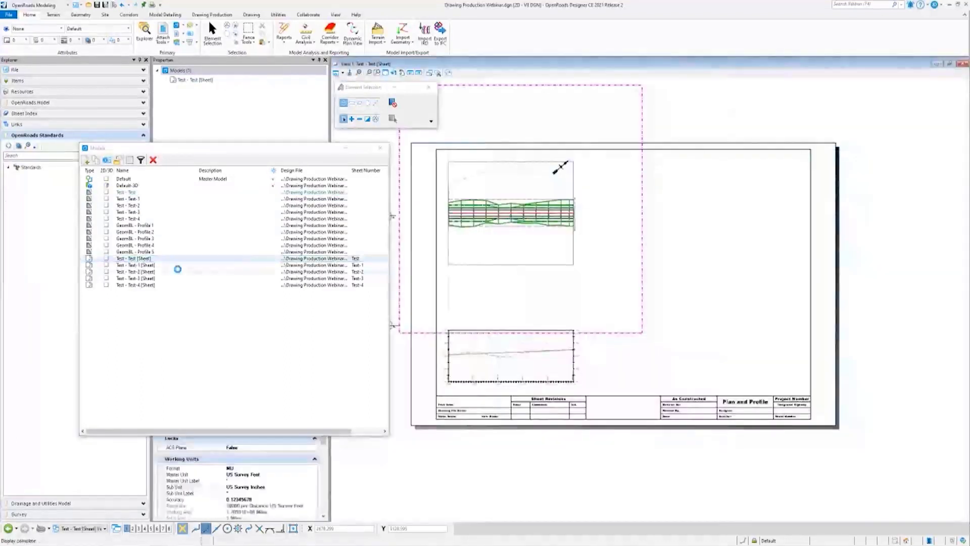
left_click(135, 258)
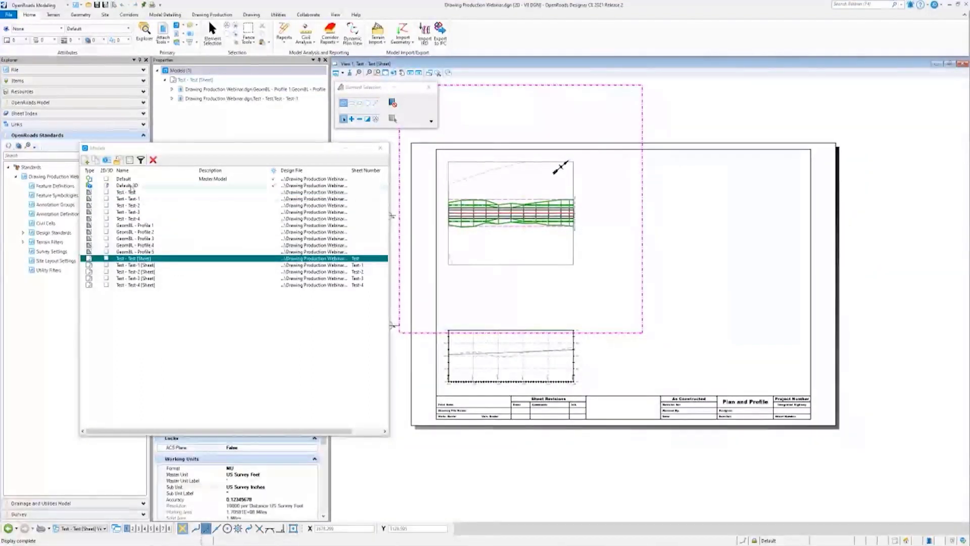
double_click(124, 179)
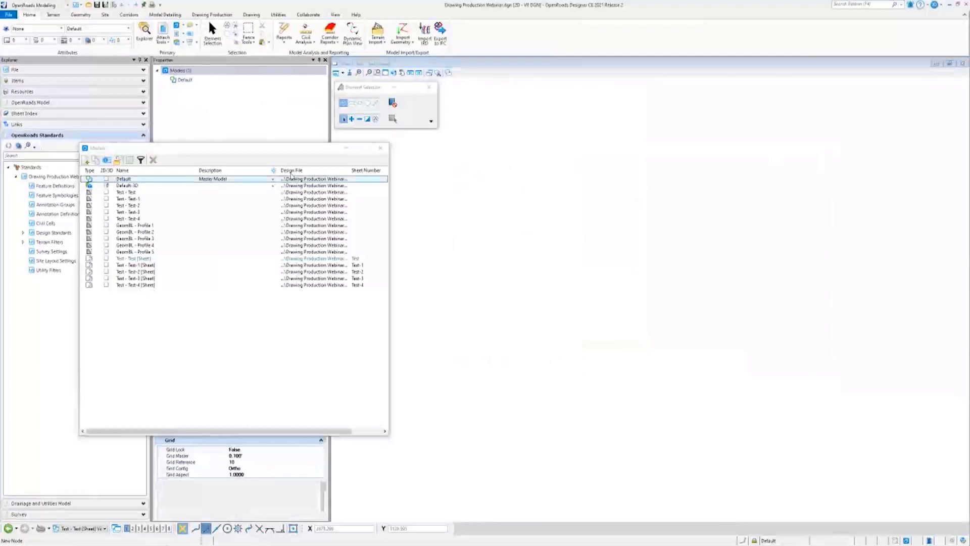
double_click(124, 179)
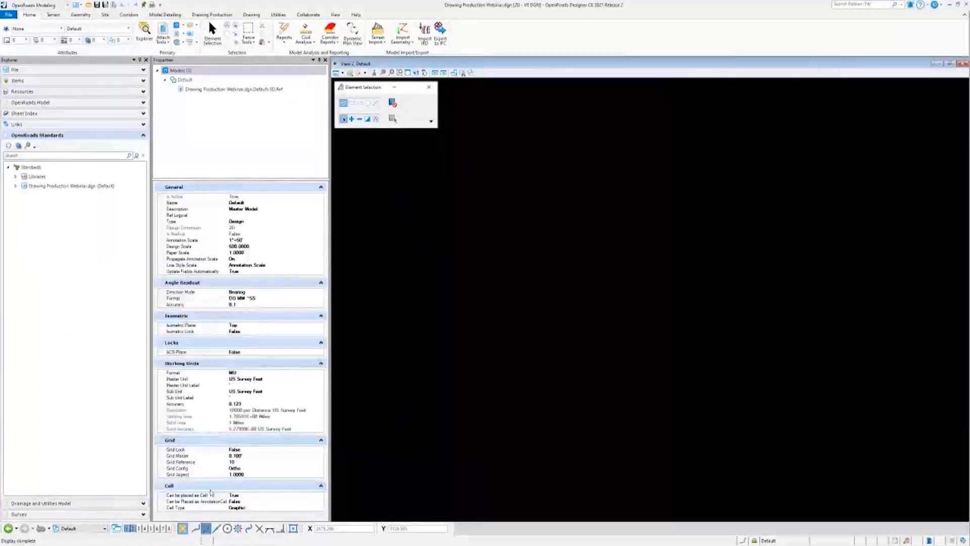